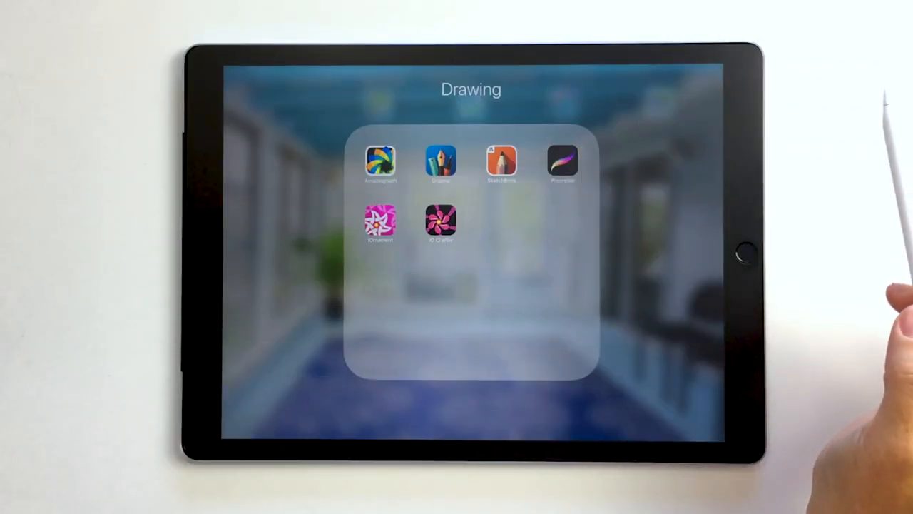
- Launch iOrnament from the Drawing folder on the Home Screen
{"action": "left_click", "coordinate": [379, 221]}
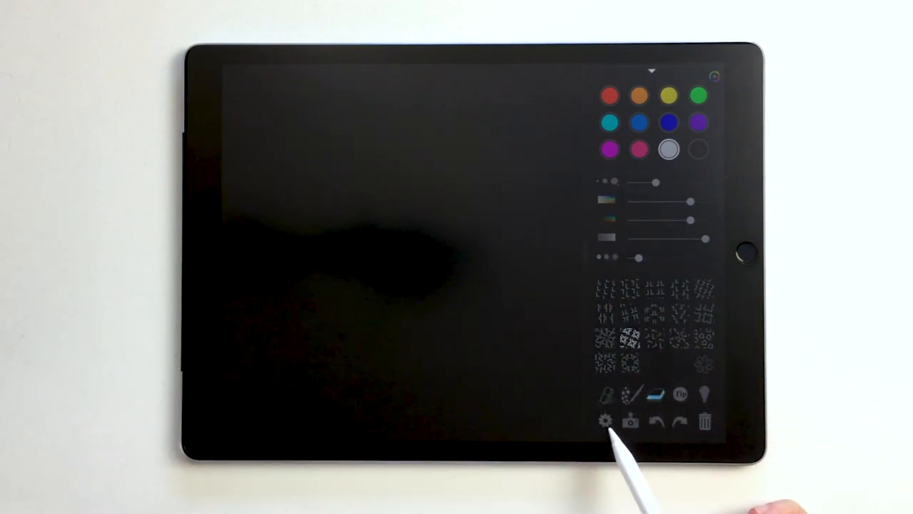
- Set the canvas background colour to light grey in the colour settings
{"action": "left_click", "coordinate": [605, 421]}
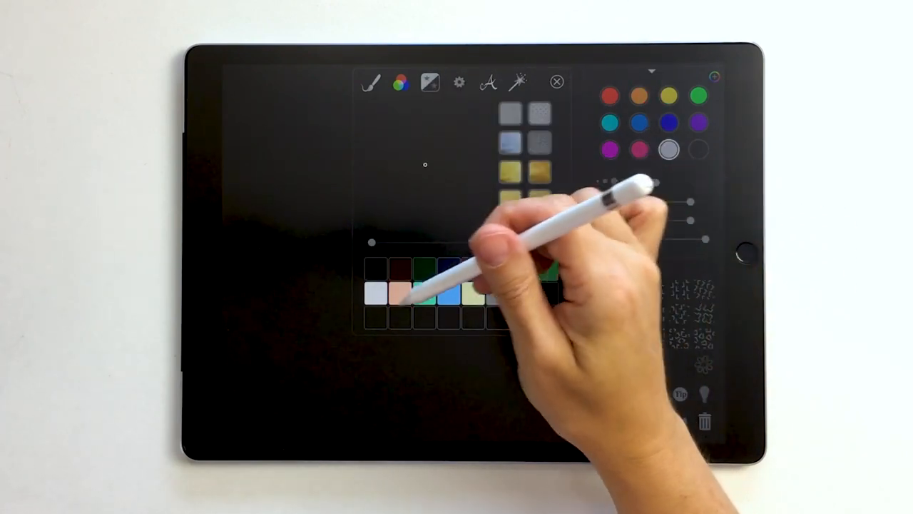
{"action": "left_click", "coordinate": [429, 82]}
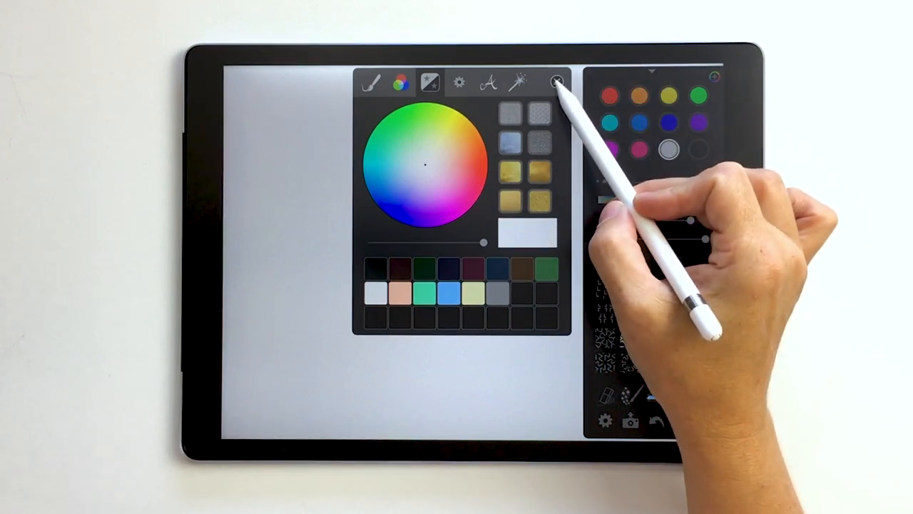
{"action": "left_click", "coordinate": [559, 80]}
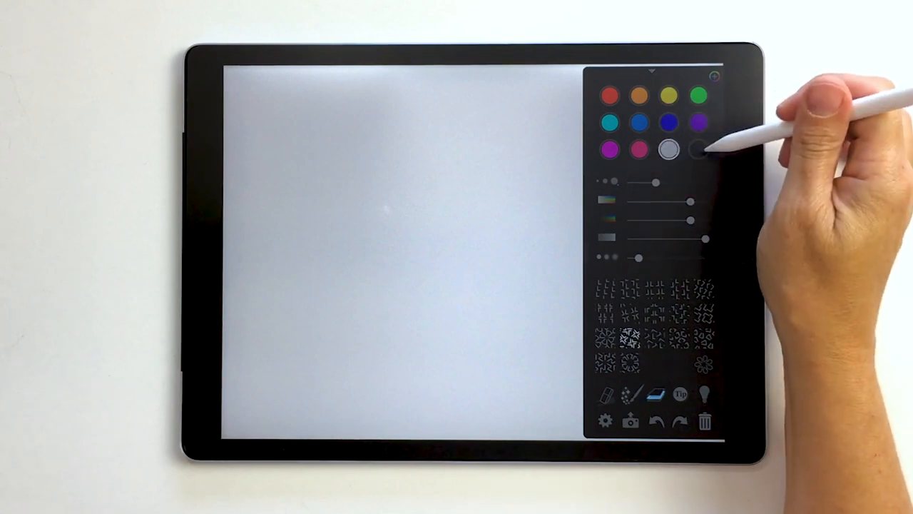
- Choose black as the drawing colour and slide stroke blurriness down to 0%
{"action": "left_click", "coordinate": [699, 148]}
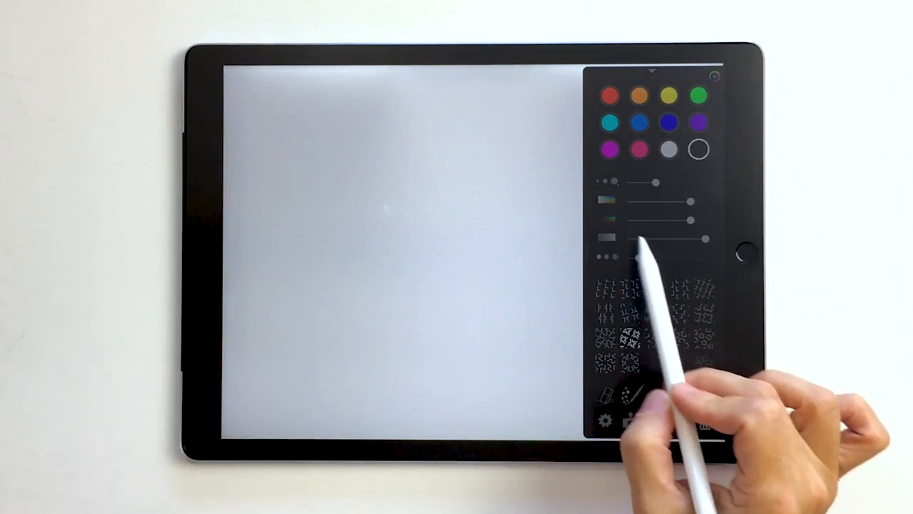
{"action": "left_click", "coordinate": [642, 257]}
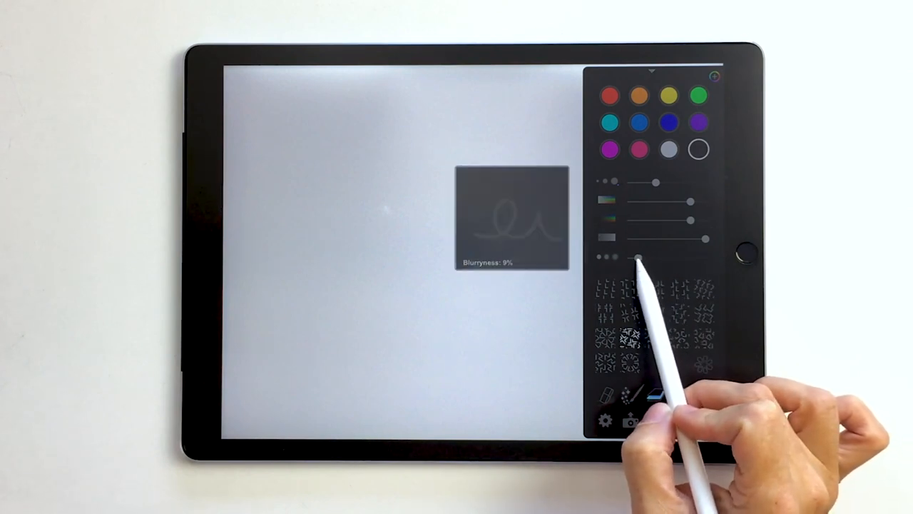
{"action": "left_click_drag", "start_coordinate": [639, 257], "coordinate": [628, 256]}
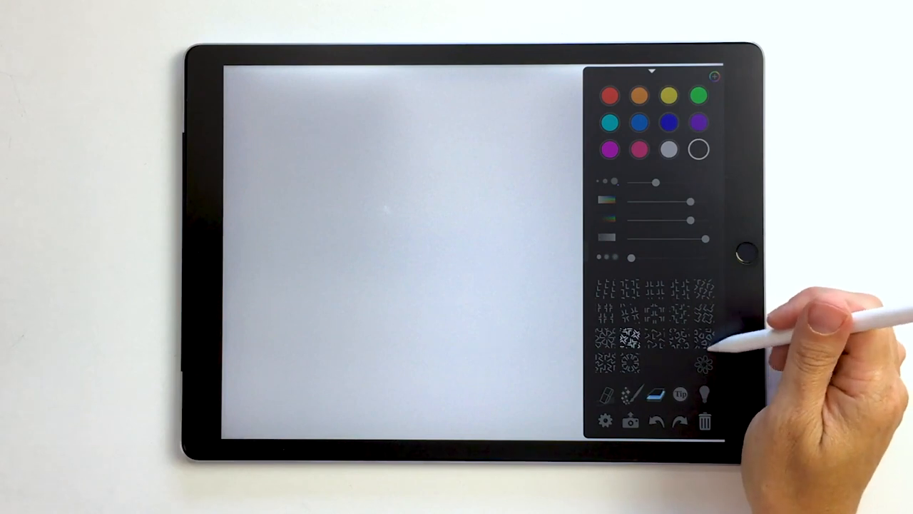
{"action": "left_click", "coordinate": [705, 350]}
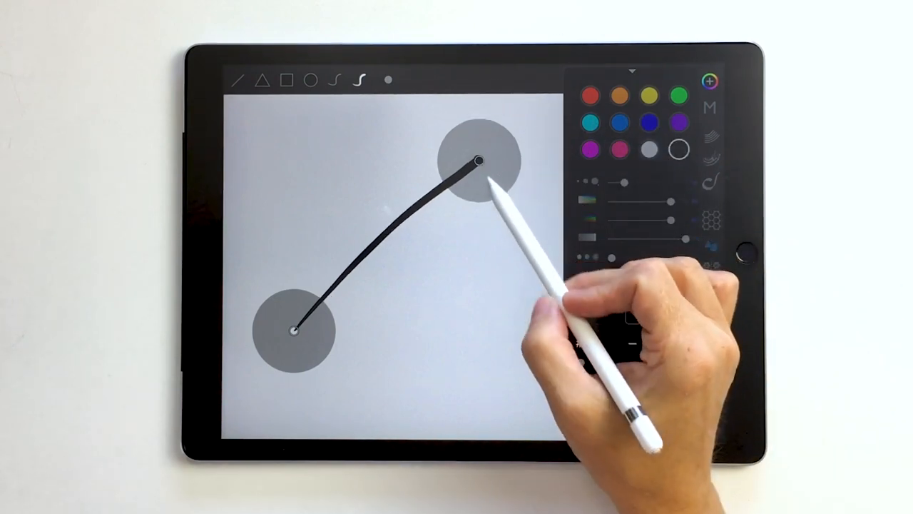
{"action": "left_click_drag", "start_coordinate": [478, 157], "coordinate": [407, 157]}
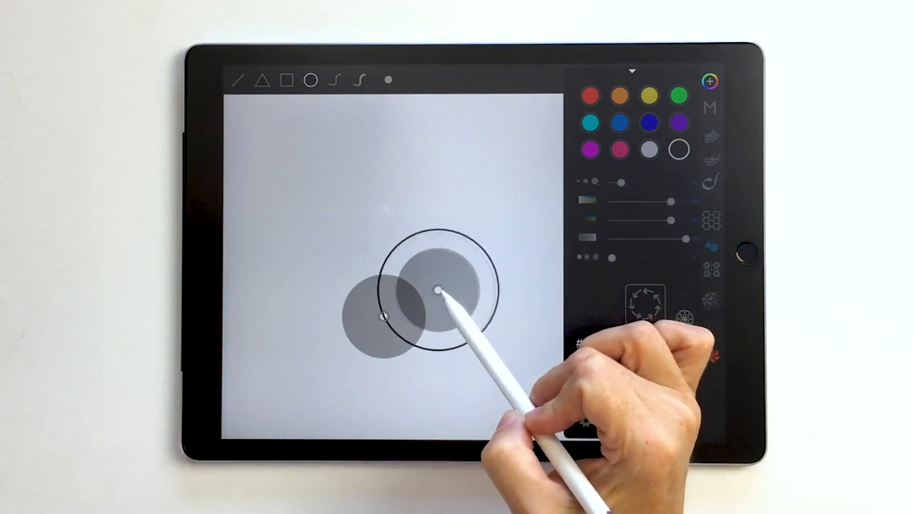
- Resize the circular ring outline around its centre near the canvas middle
{"action": "left_click_drag", "start_coordinate": [435, 289], "coordinate": [428, 271]}
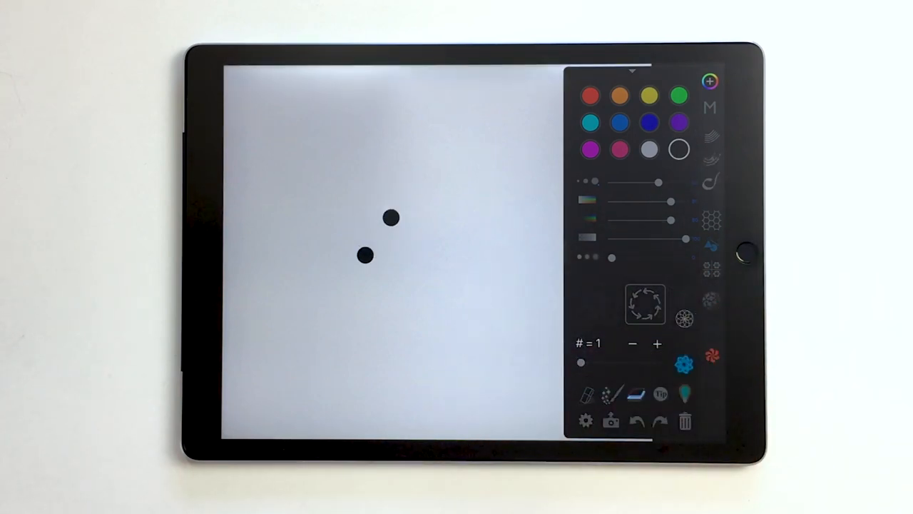
- Raise the rotational copy count and draw a thick black ring over the grey circle
{"action": "left_click", "coordinate": [405, 180]}
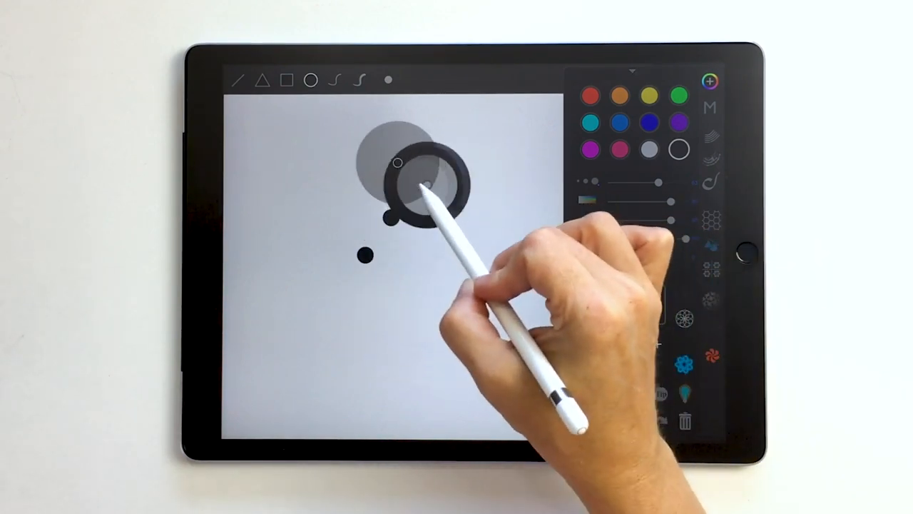
{"action": "left_click_drag", "start_coordinate": [417, 185], "coordinate": [392, 217]}
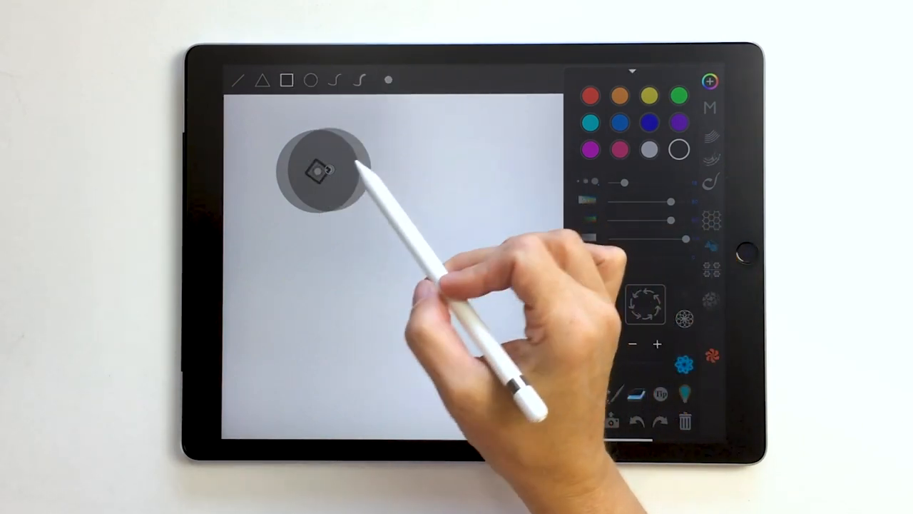
- Draw a small square inside the grey circle near the top of the canvas
{"action": "left_click_drag", "start_coordinate": [336, 169], "coordinate": [314, 175]}
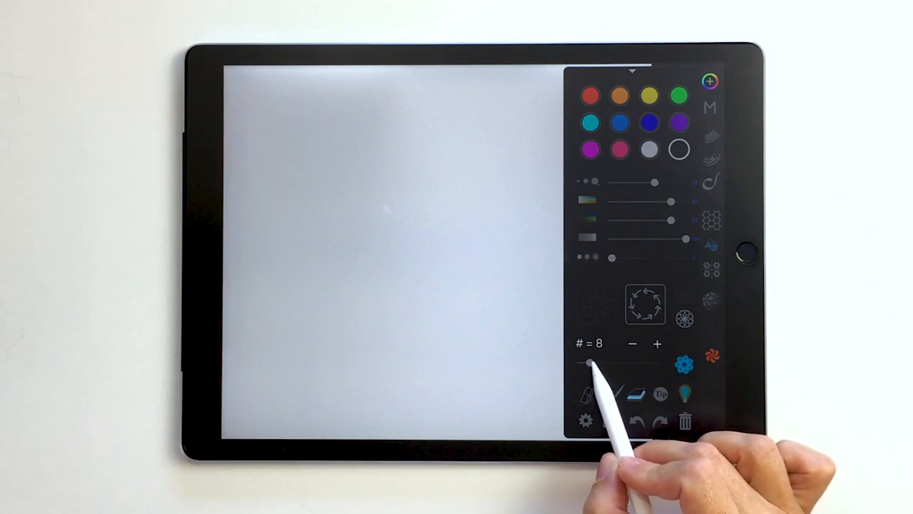
{"action": "mouse_move", "coordinate": [713, 214]}
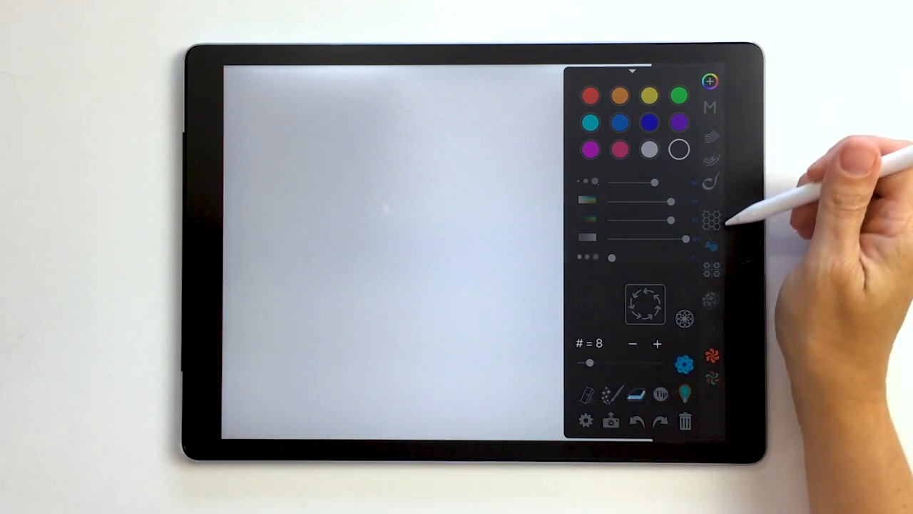
- Apply eight-fold rotational symmetry from the side panel
{"action": "left_click", "coordinate": [712, 217]}
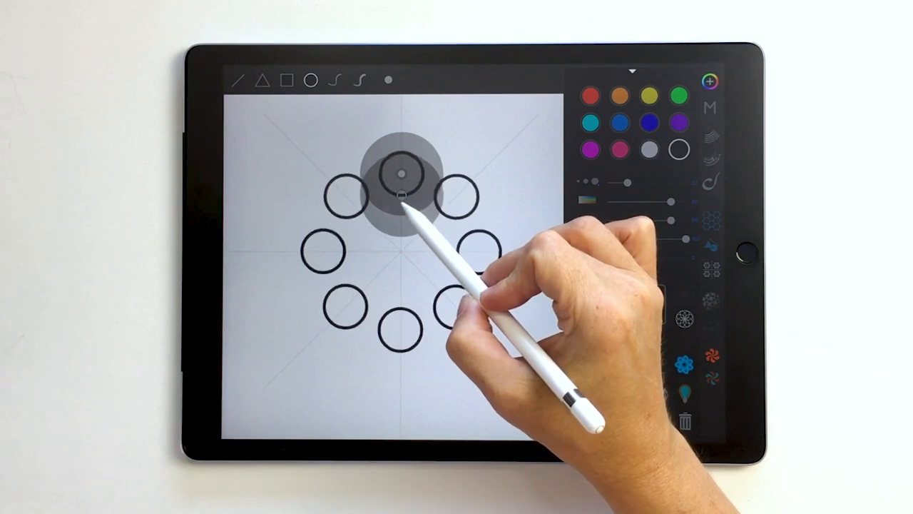
- Draw a circle above the centre so it repeats as eight black circles
{"action": "left_click_drag", "start_coordinate": [406, 207], "coordinate": [407, 264]}
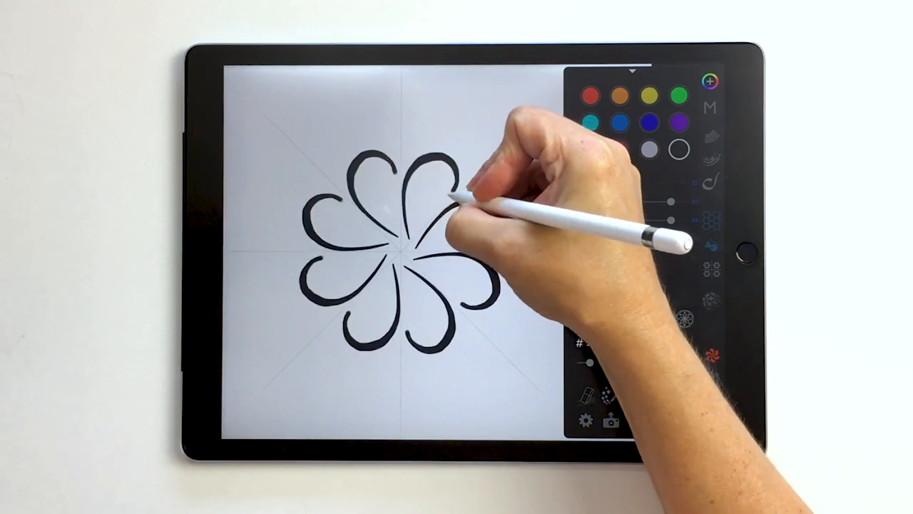
- Sketch a curved petal stroke and spiral curls repeated eight times around the centre
{"action": "left_click_drag", "start_coordinate": [464, 207], "coordinate": [399, 199]}
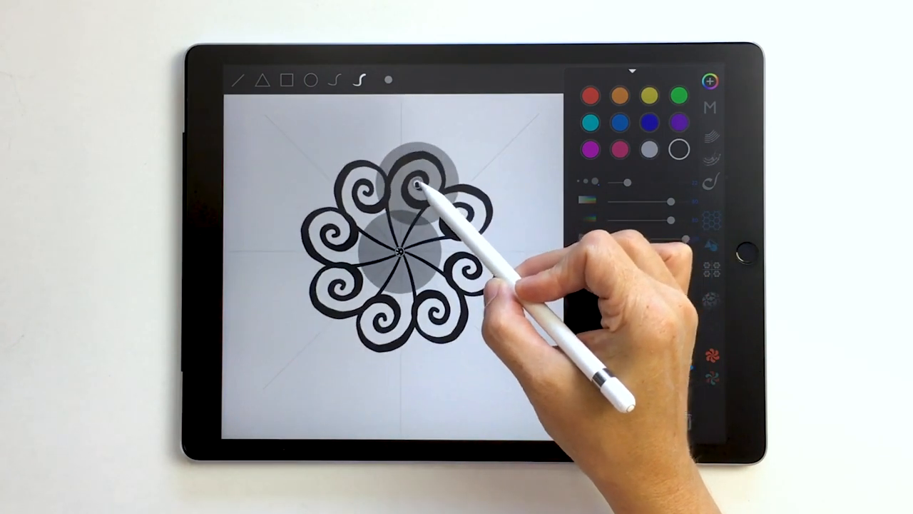
{"action": "left_click_drag", "start_coordinate": [414, 185], "coordinate": [399, 350]}
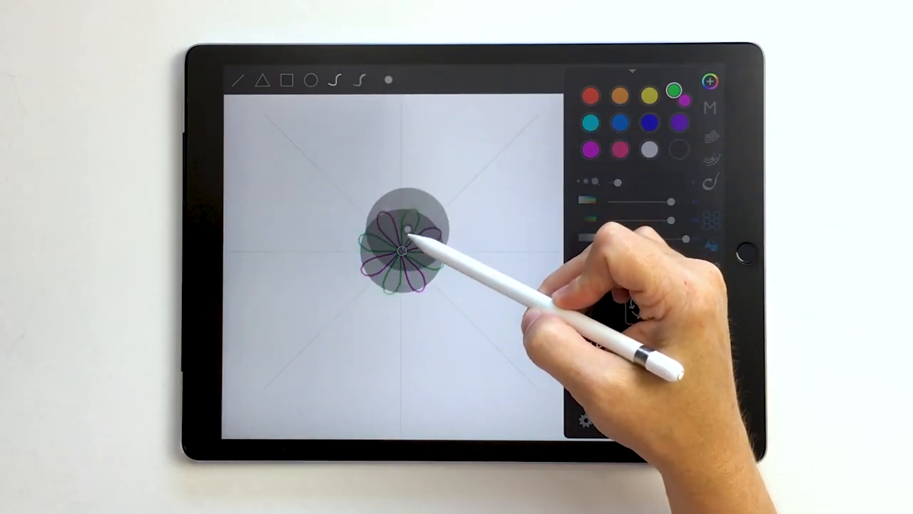
- Draw a small ring near the centre repeated around the rosette
{"action": "left_click_drag", "start_coordinate": [403, 245], "coordinate": [421, 274]}
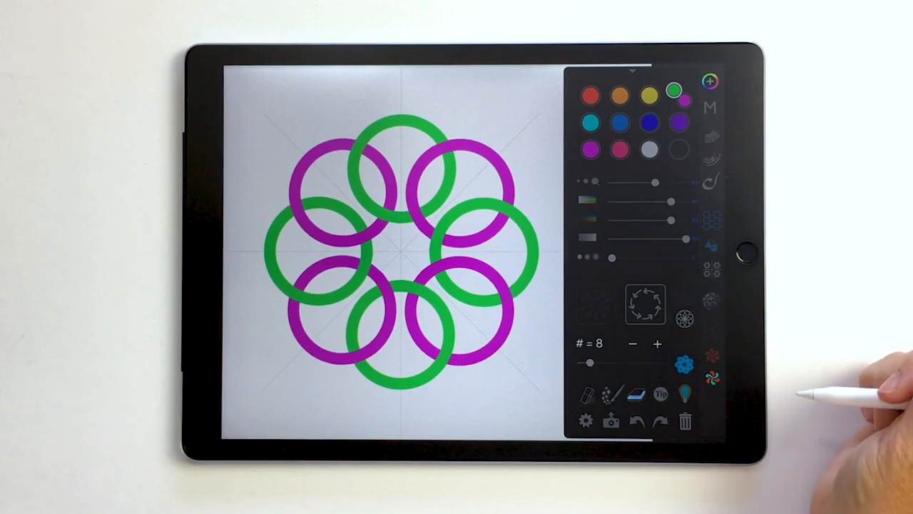
{"action": "mouse_move", "coordinate": [820, 335]}
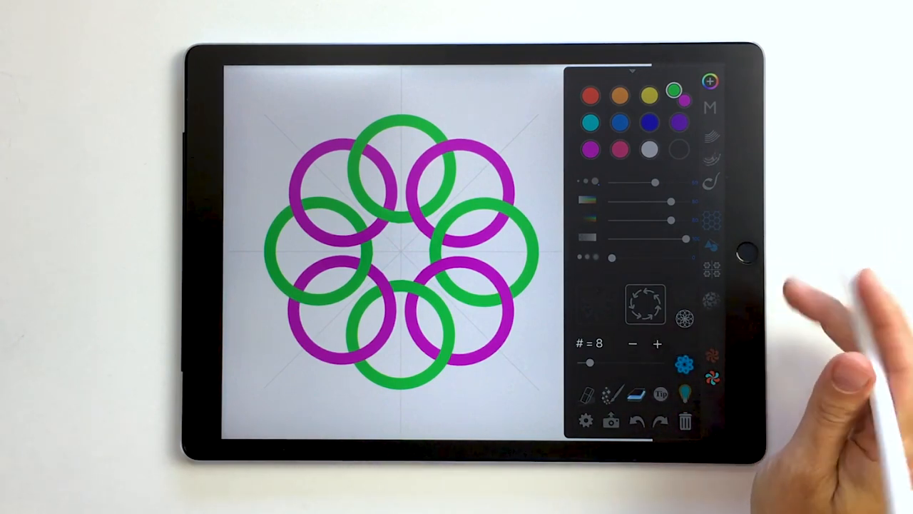